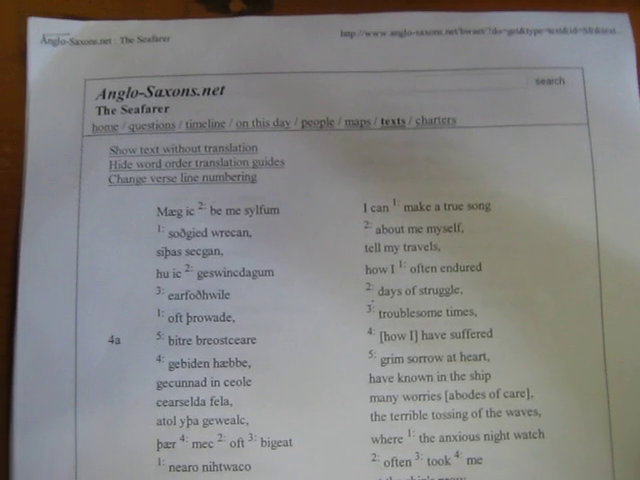
scroll("down", 3)
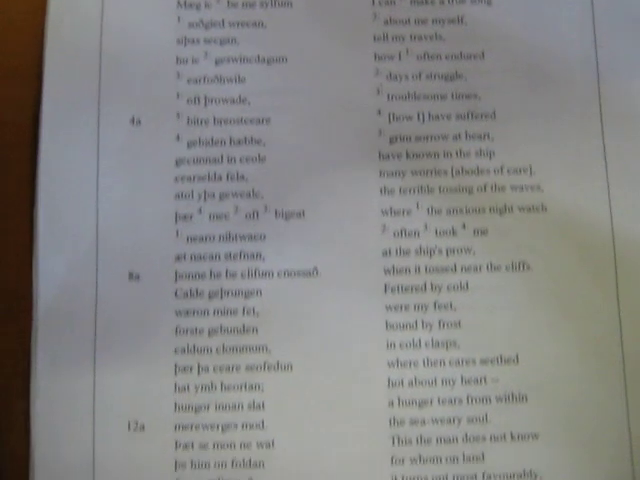
scroll("down", 3)
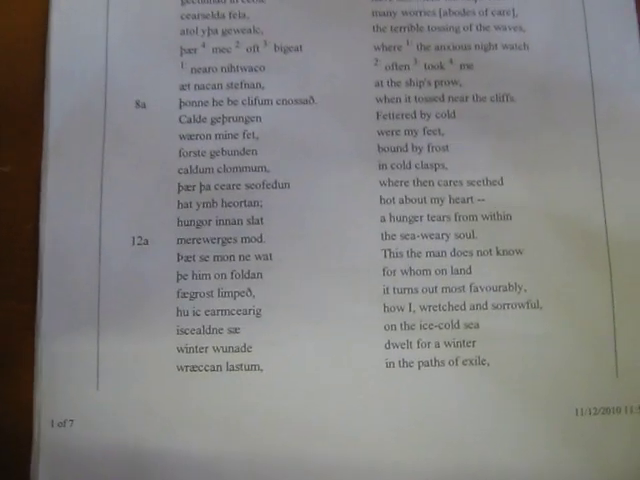